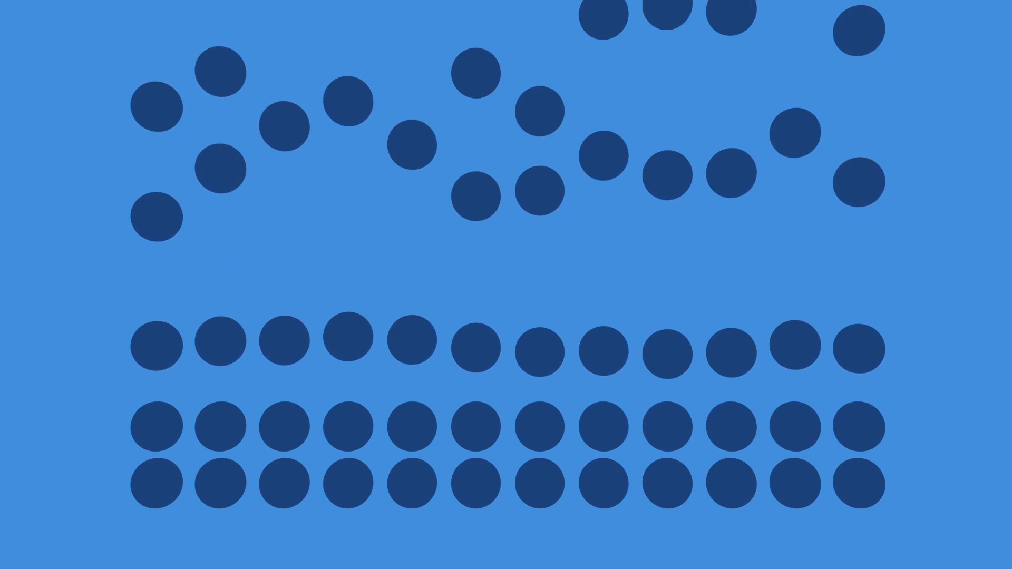
scroll(down, 3)
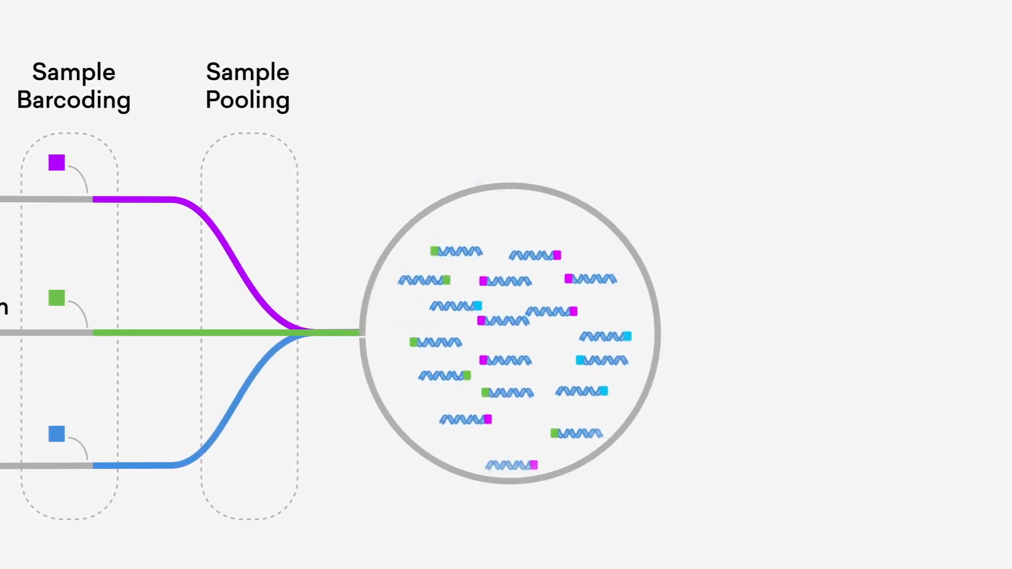
scroll(right, 3)
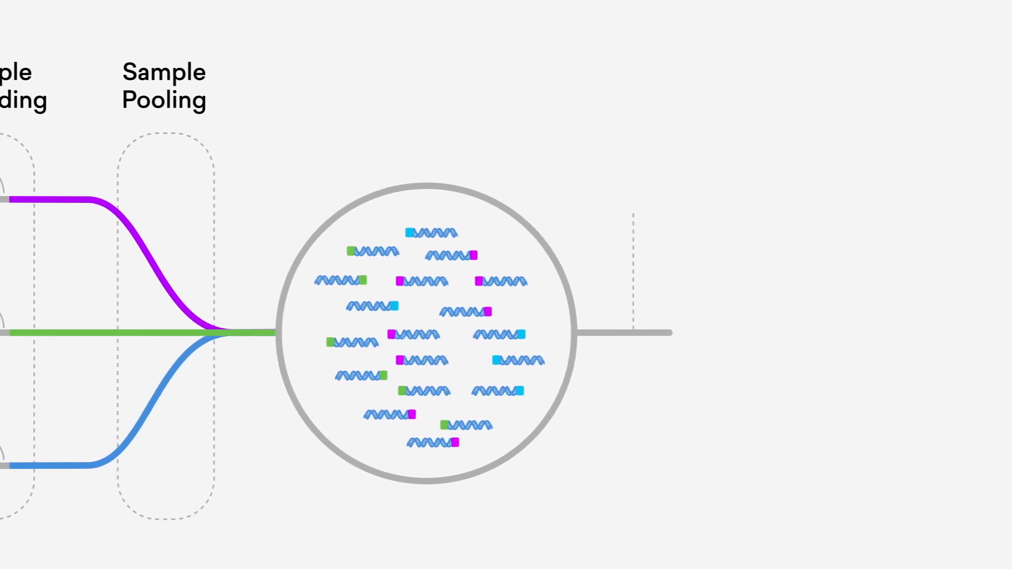